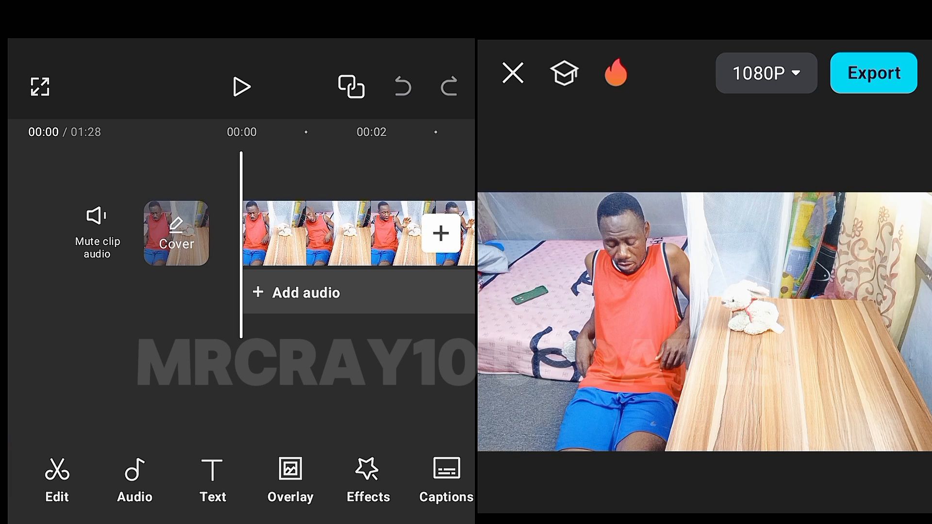
- Mute the clip's original sound so the table footage plays silently
left_click(96, 230)
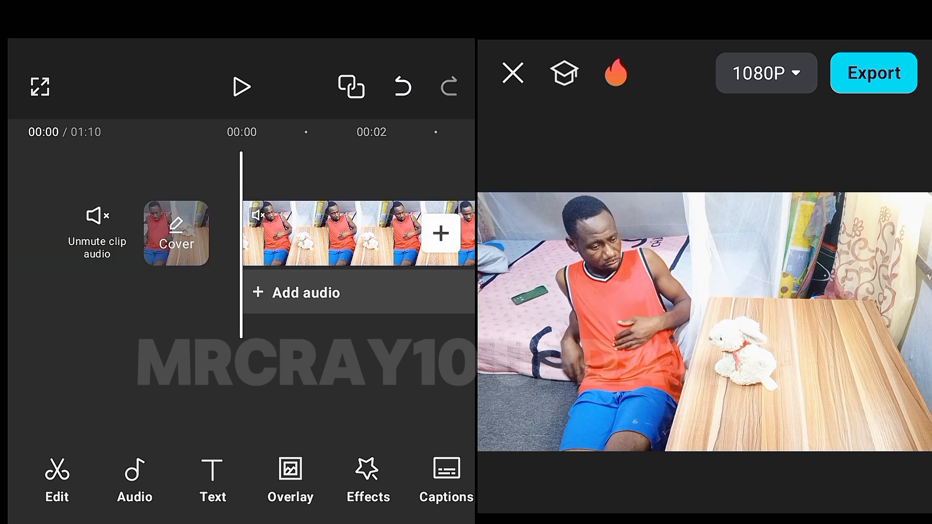
- Scroll along the timeline to reach the footage to be trimmed down to 1:01
scroll("left", 3)
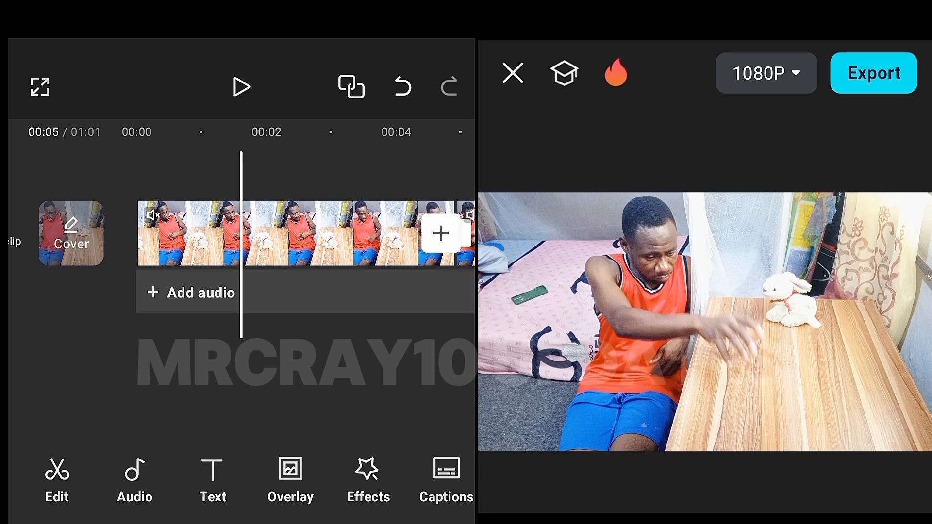
- Split the video clip at the moment the bear is first touched
left_click(240, 86)
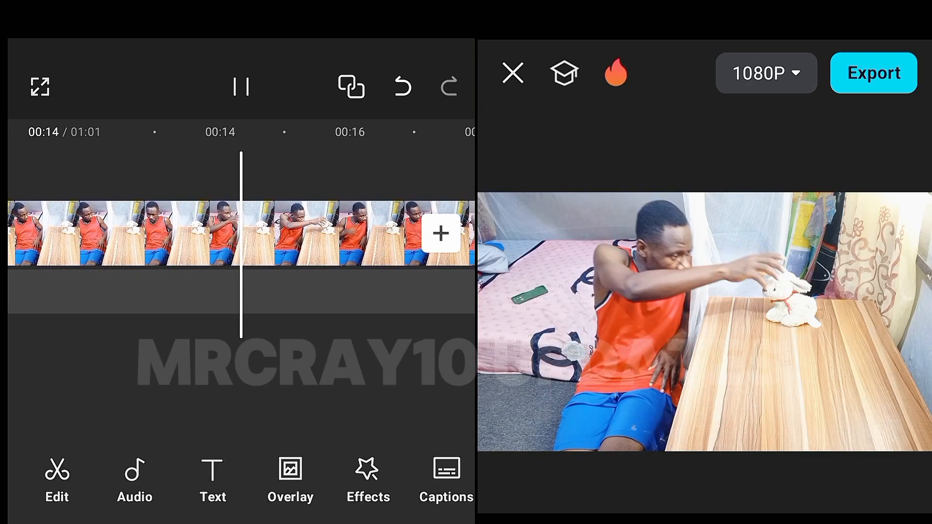
left_click(241, 86)
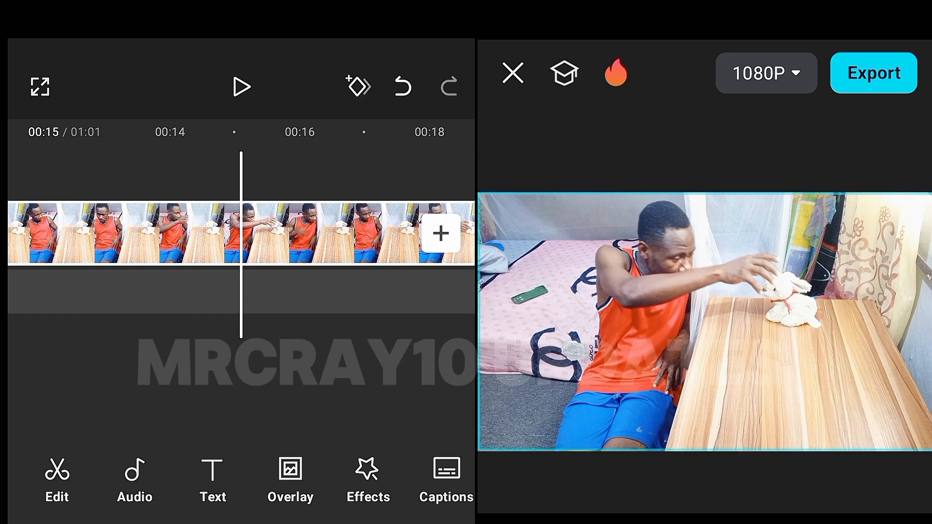
left_click(118, 232)
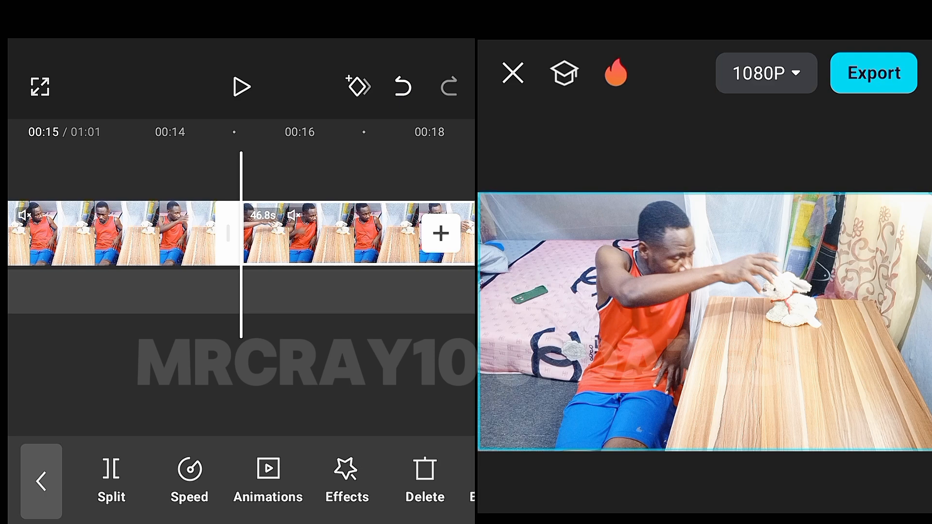
left_click(241, 87)
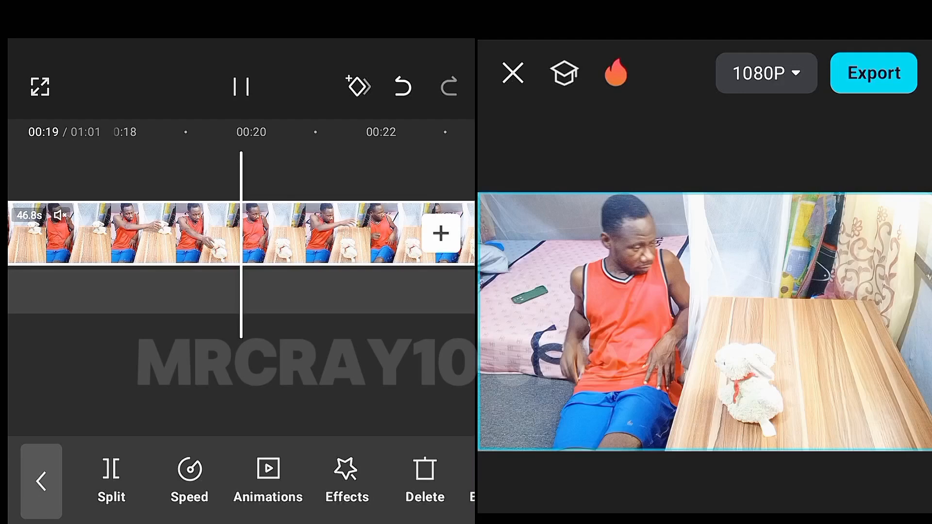
- Delete the section where the bear is moved, bringing the video to 0:56
left_click(241, 87)
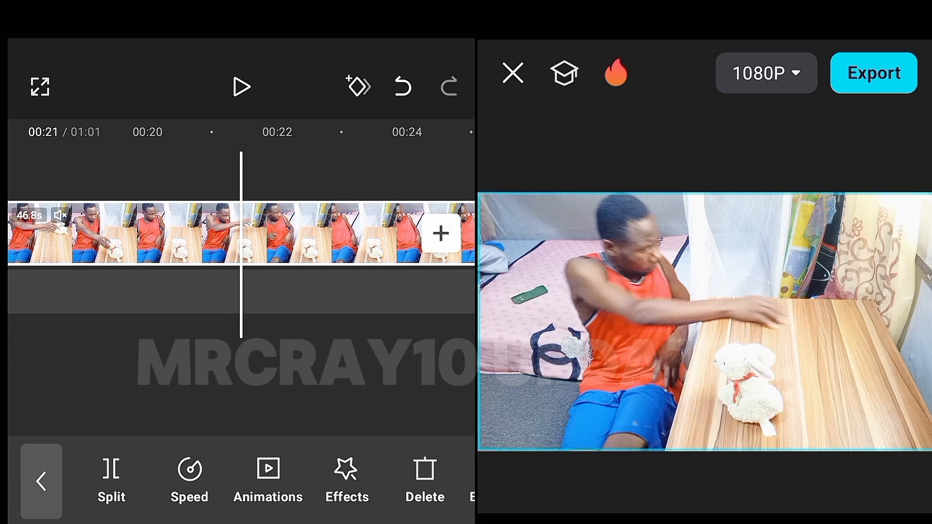
left_click(241, 87)
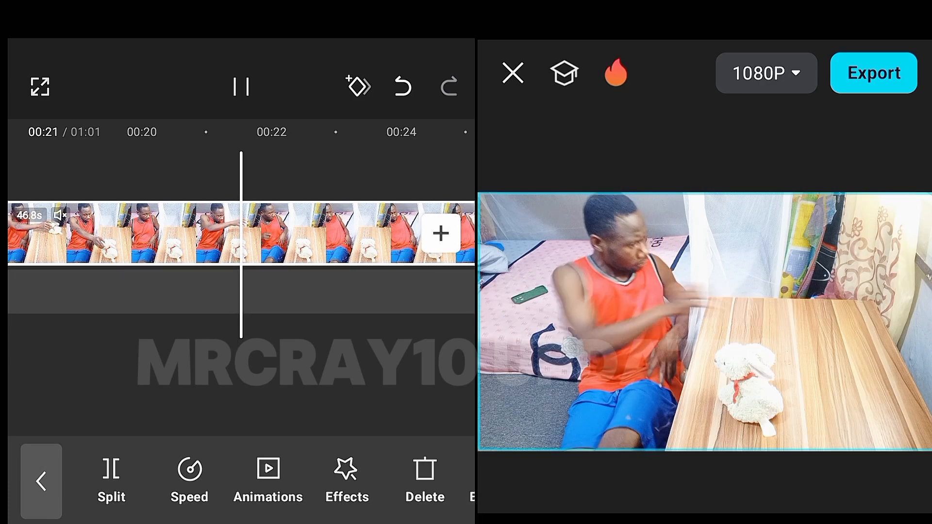
left_click(241, 86)
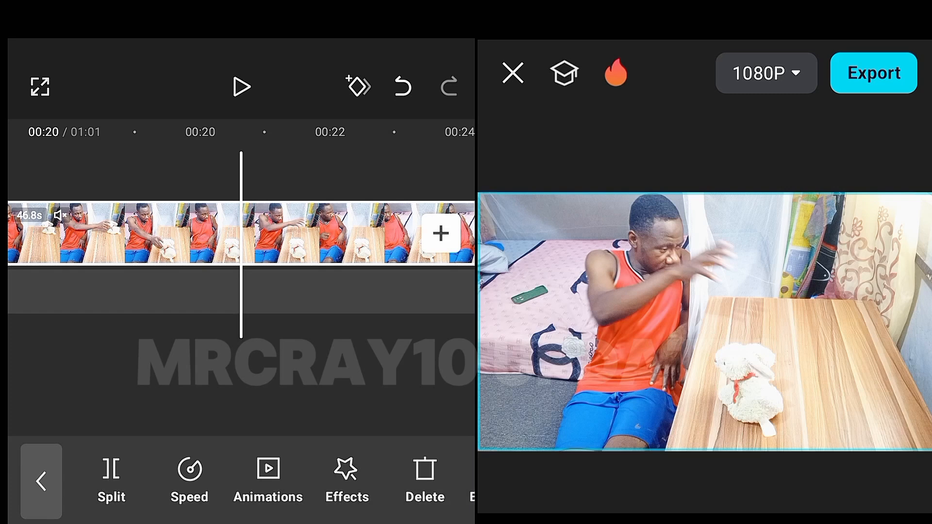
left_click(242, 86)
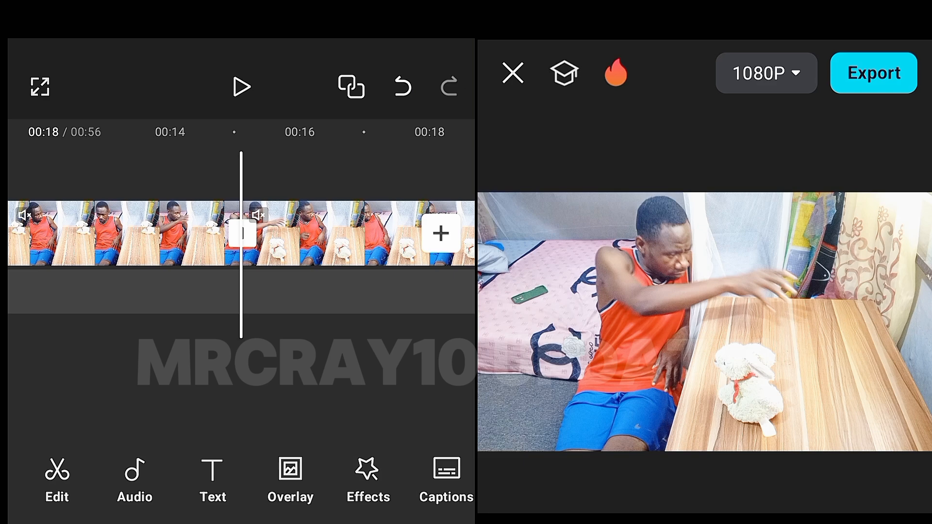
- Review playback around the bear cut while trimming it to 0:55
left_click(241, 87)
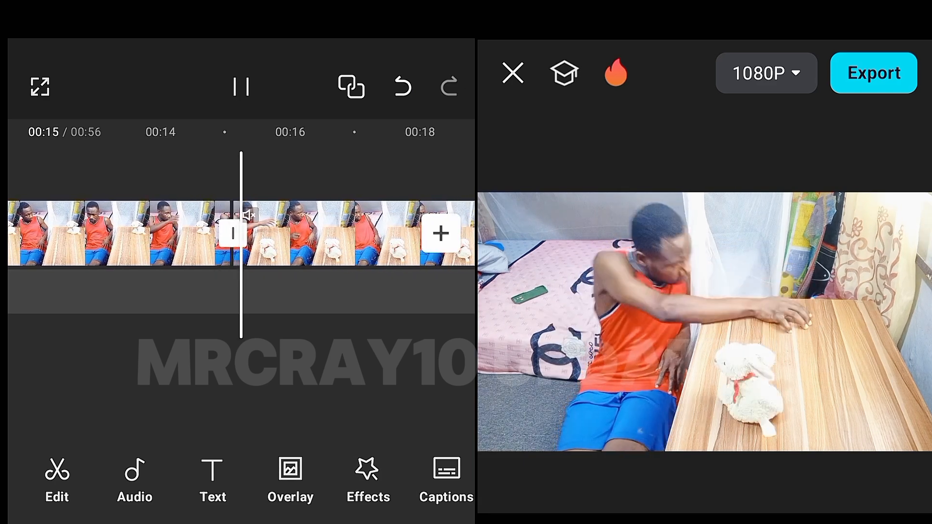
left_click(241, 87)
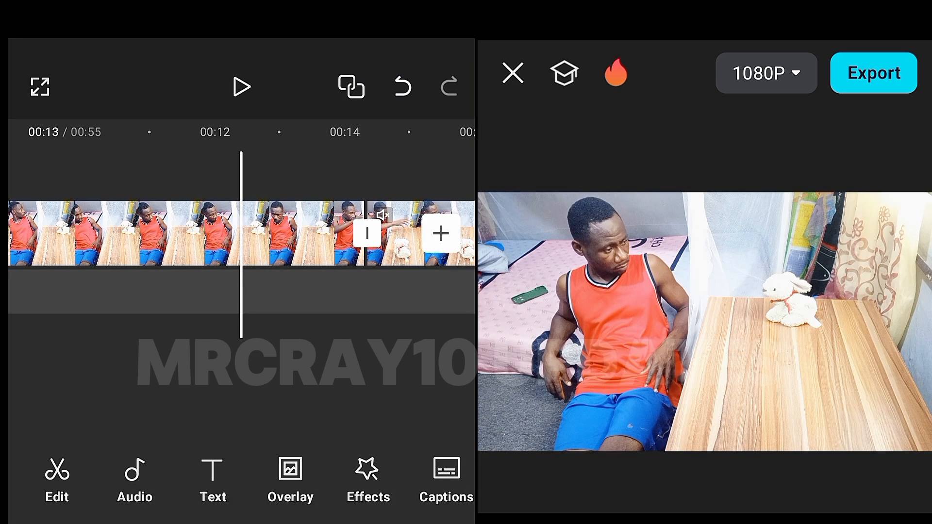
left_click(241, 87)
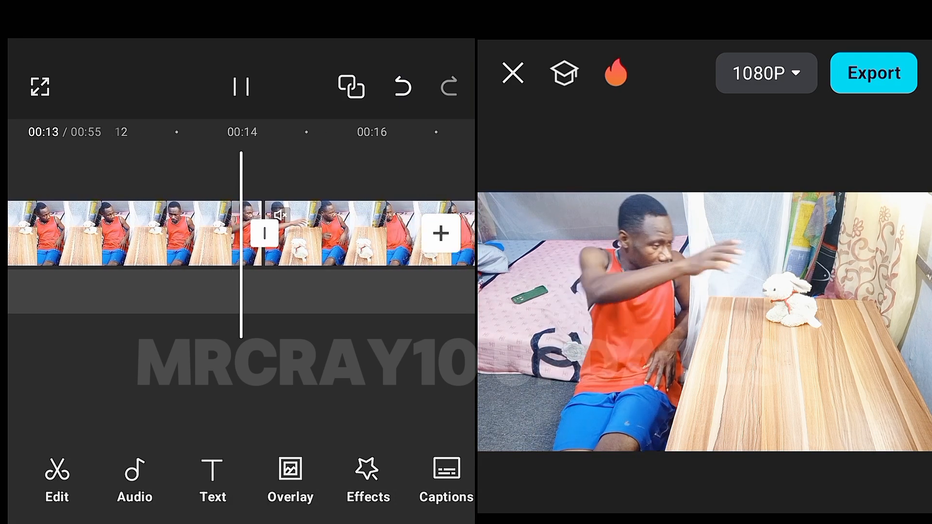
left_click(241, 86)
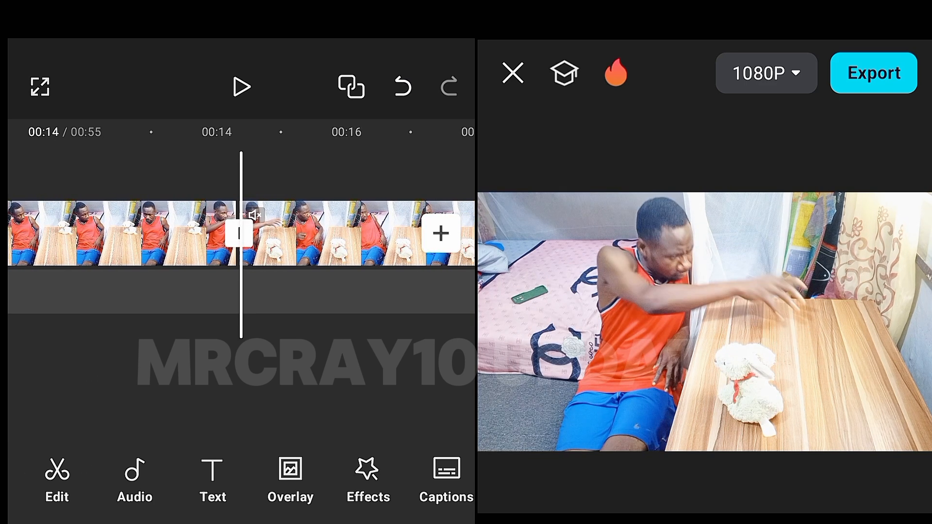
left_click(241, 86)
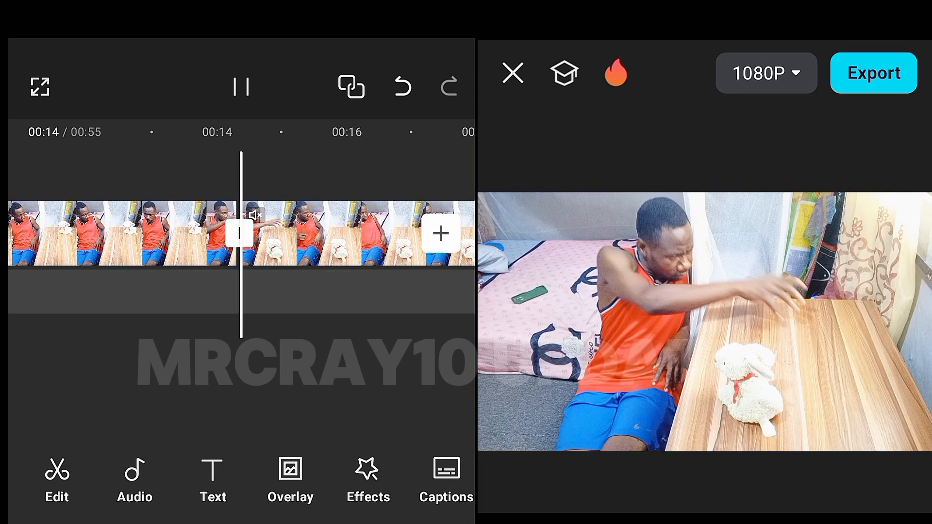
left_click(241, 86)
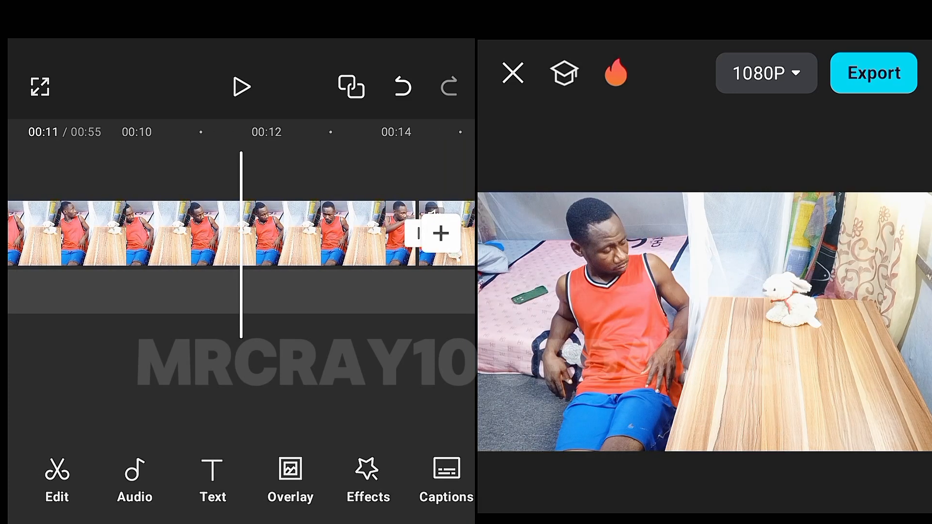
- Split the clip again and review the shortened 0:28 result
left_click(241, 87)
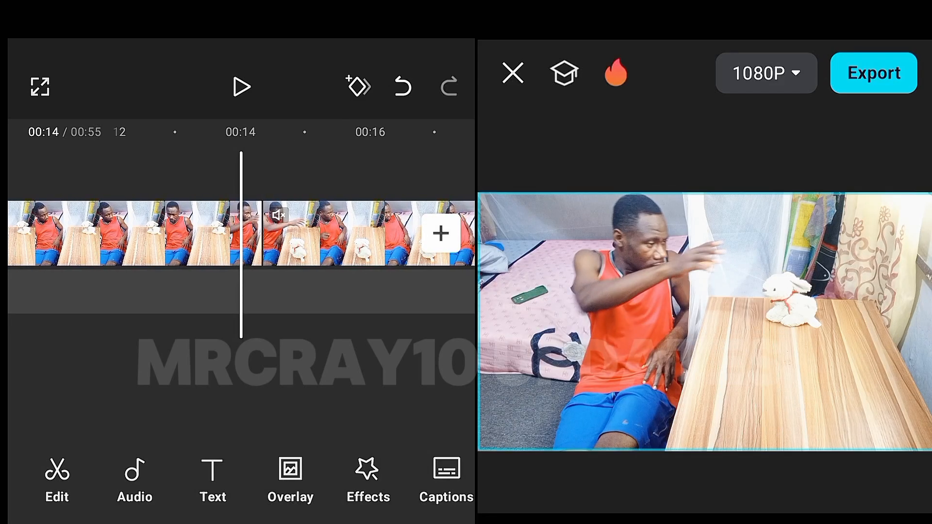
left_click(118, 232)
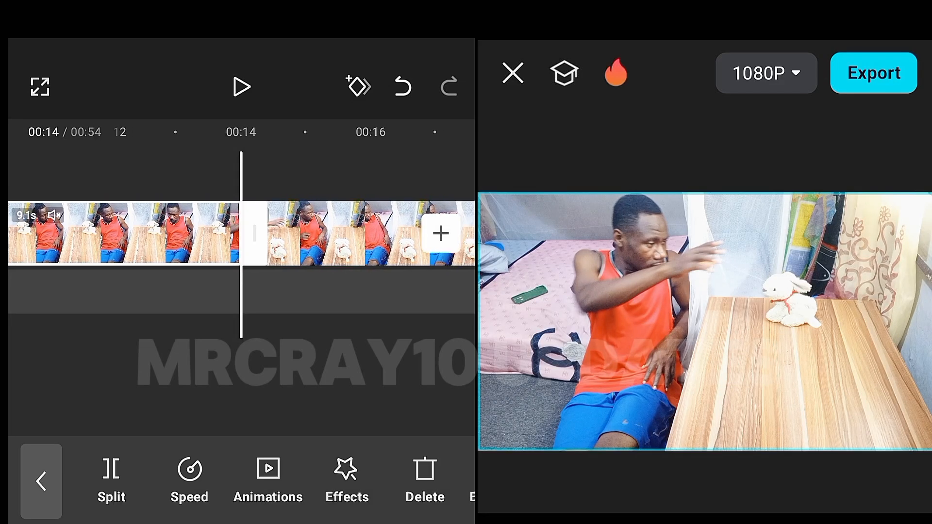
left_click(241, 87)
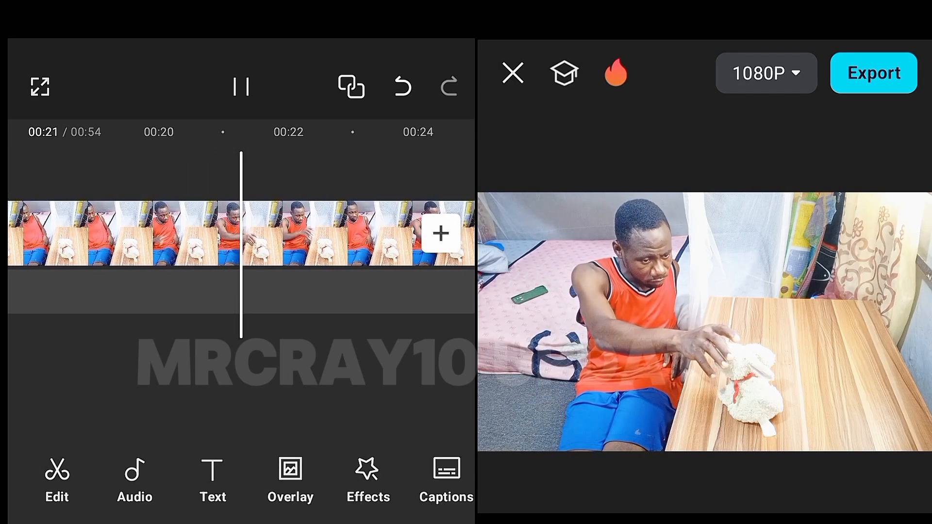
left_click(241, 87)
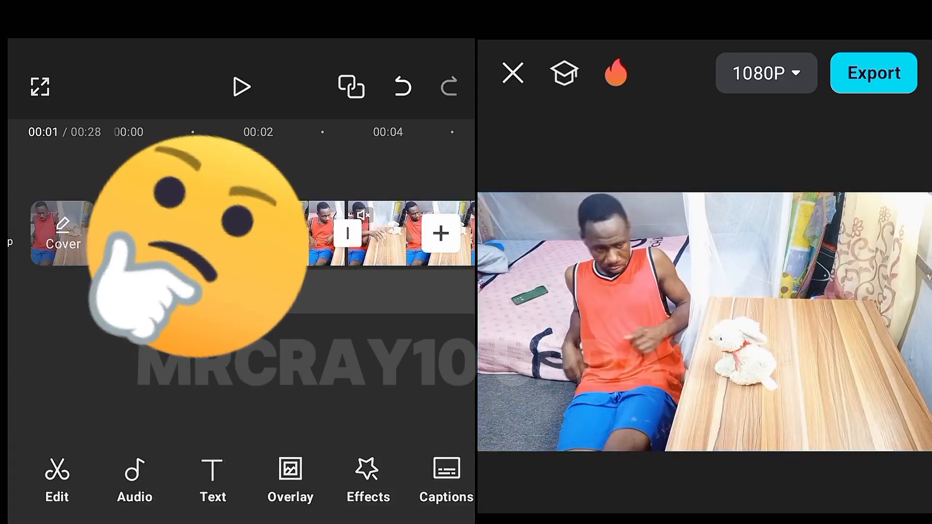
- Start exporting the finished bear-disappearing video
left_click(873, 73)
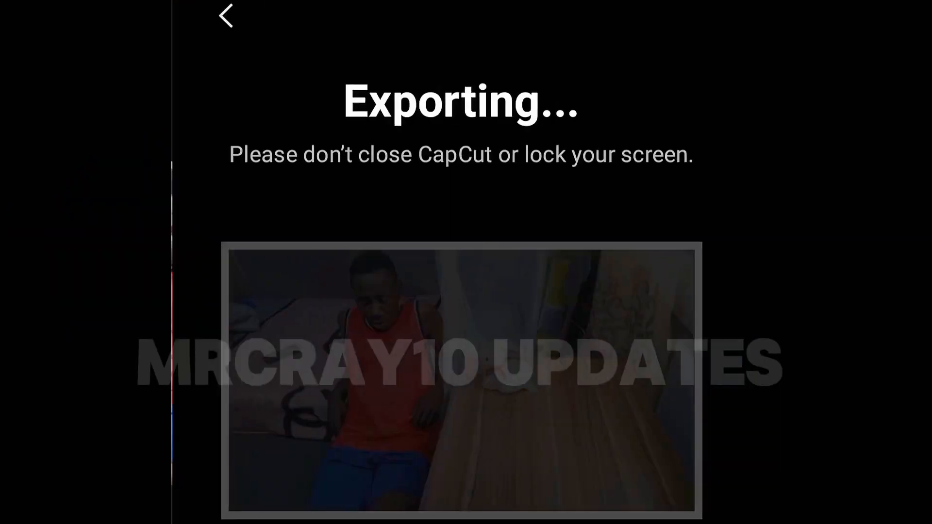